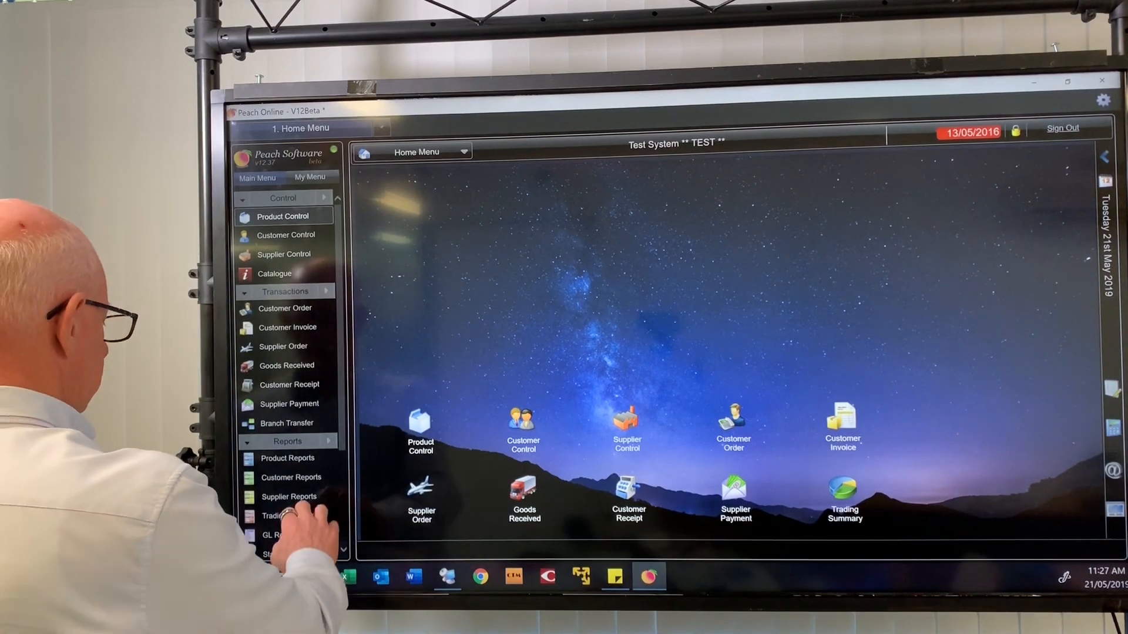
scroll("down", 3)
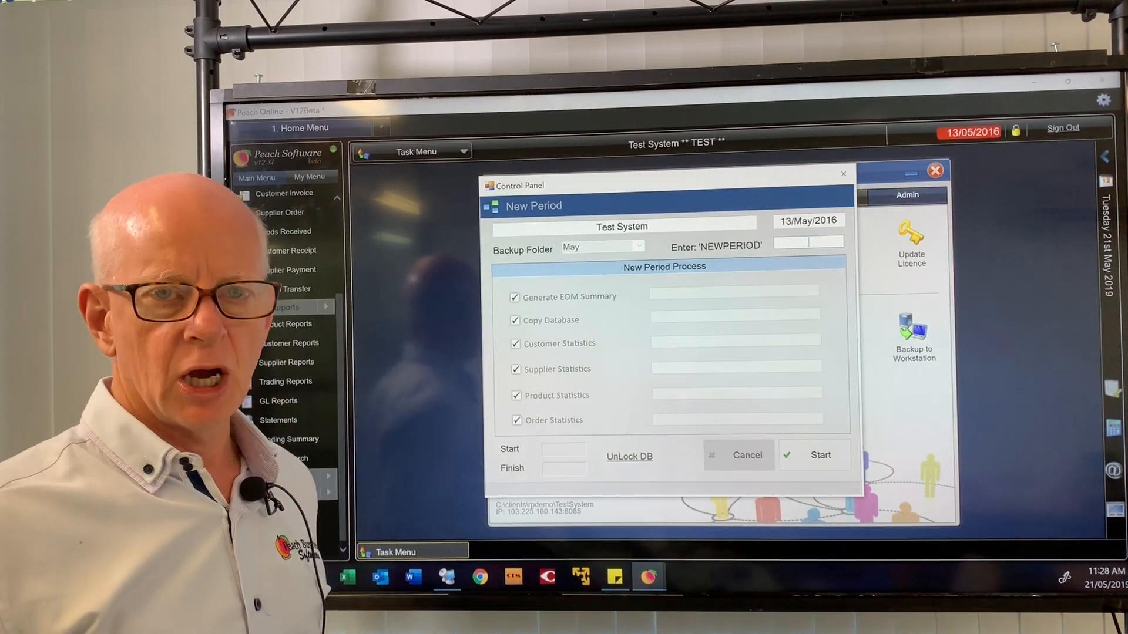
scroll("down", 3)
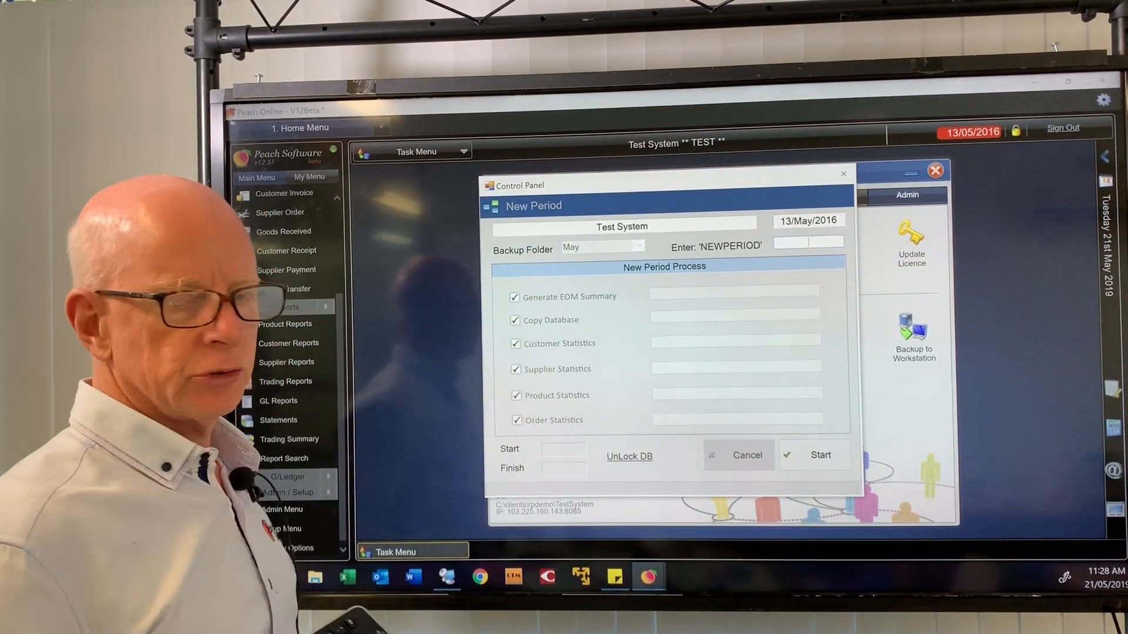